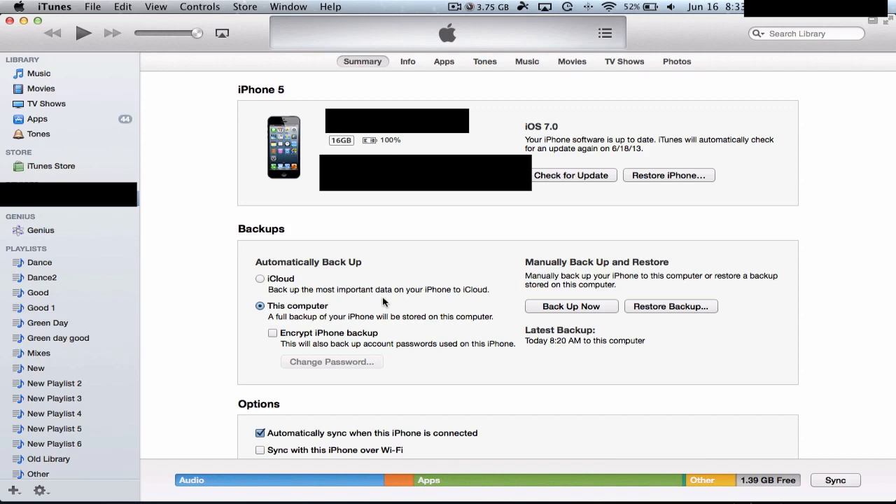
# Back up the iPhone to this computer using Back Up Now
pyautogui.click(571, 306)
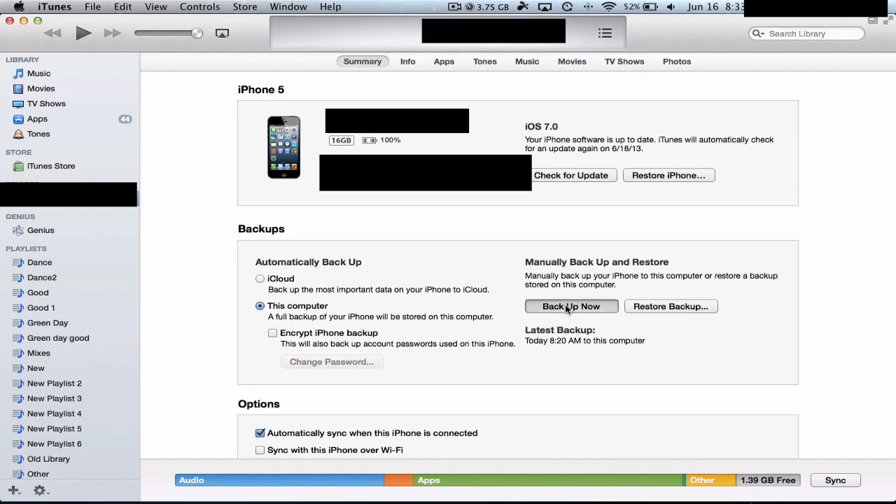
pyautogui.click(571, 306)
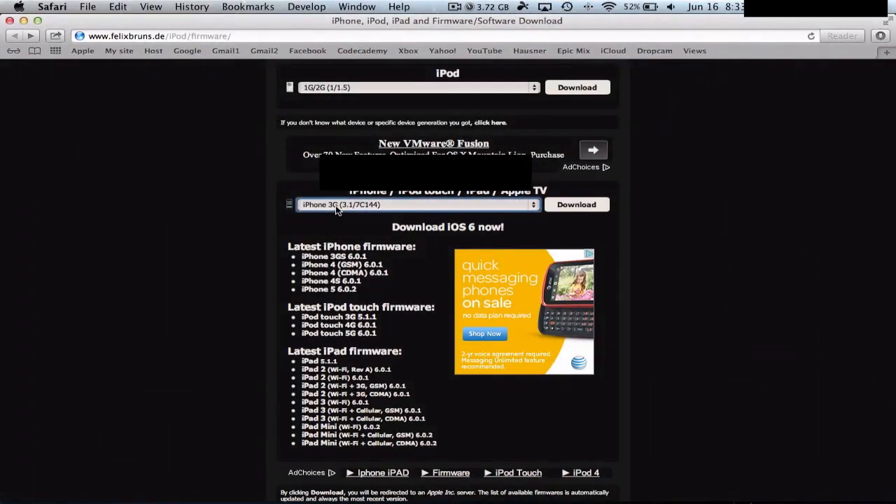
# Open the device firmware dropdown on the felixbruns.de firmware page
pyautogui.click(417, 205)
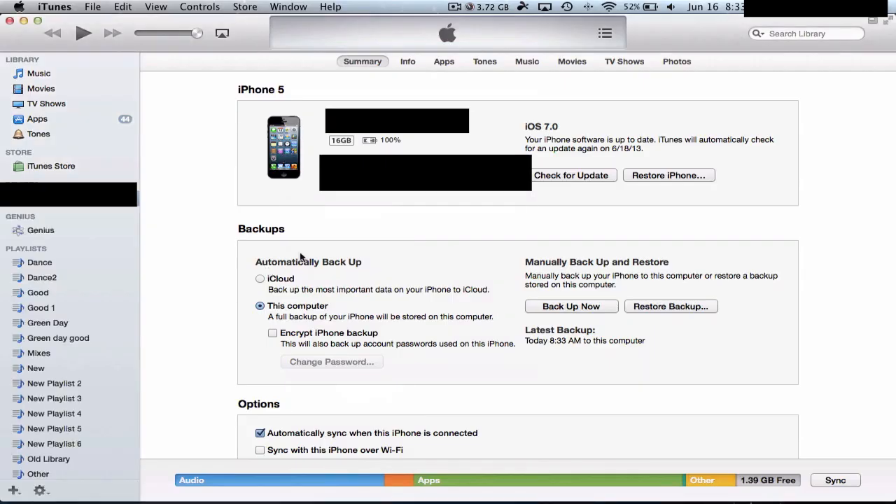
pyautogui.moveTo(731, 114)
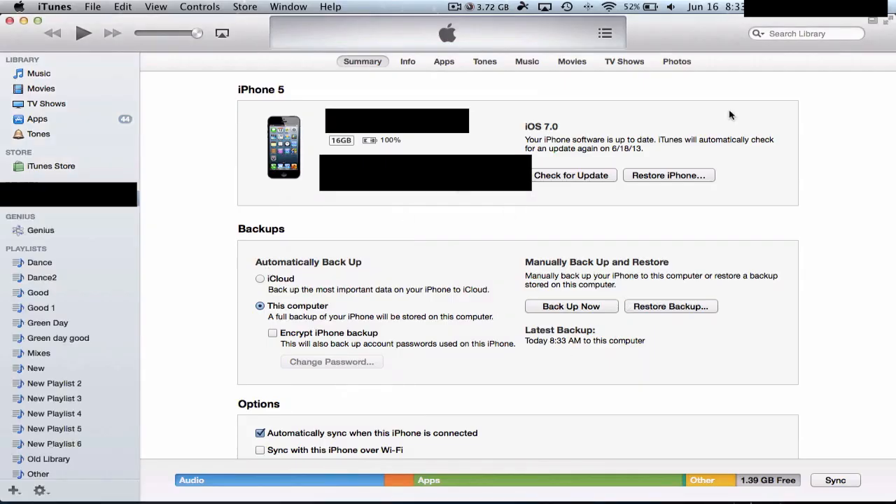
pyautogui.moveTo(651, 172)
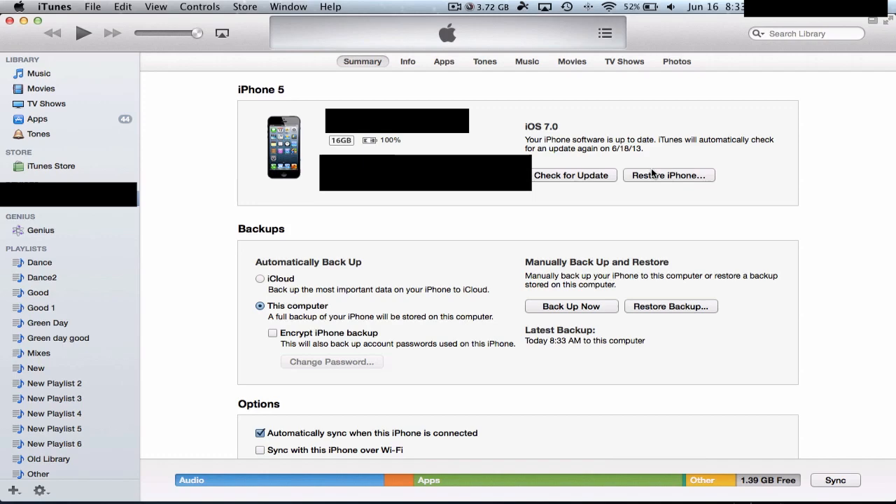
pyautogui.moveTo(656, 182)
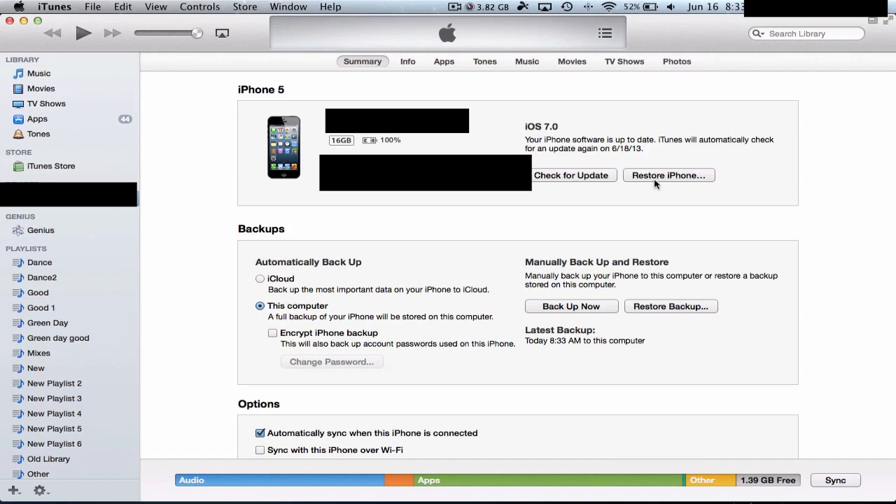
# Option-click Restore iPhone and load the _Restore.ipsw file from the Desktop
pyautogui.click(667, 175)
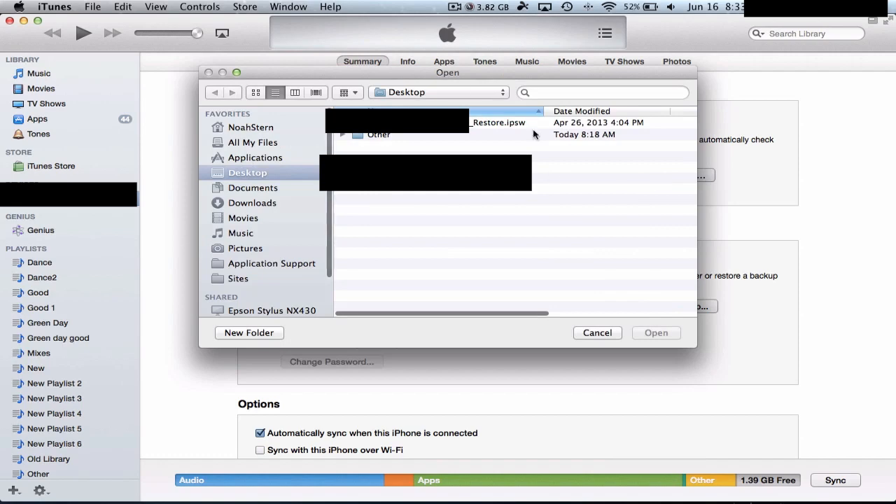
pyautogui.moveTo(476, 126)
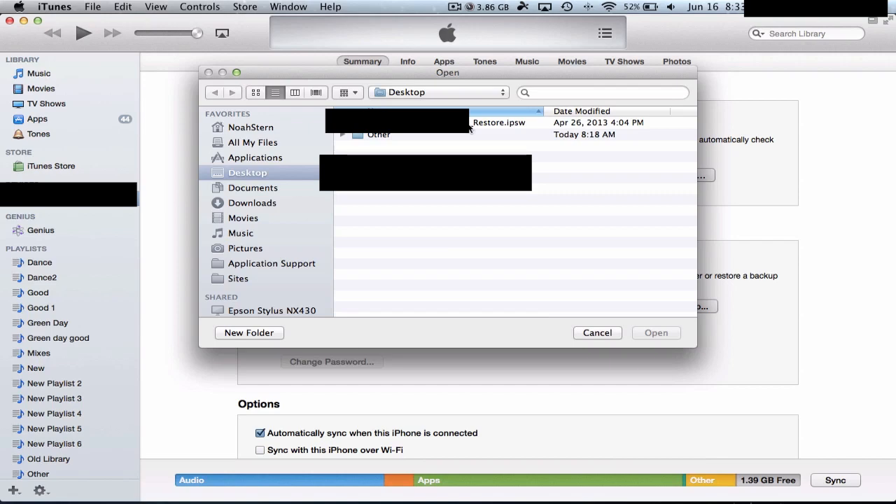
pyautogui.click(499, 123)
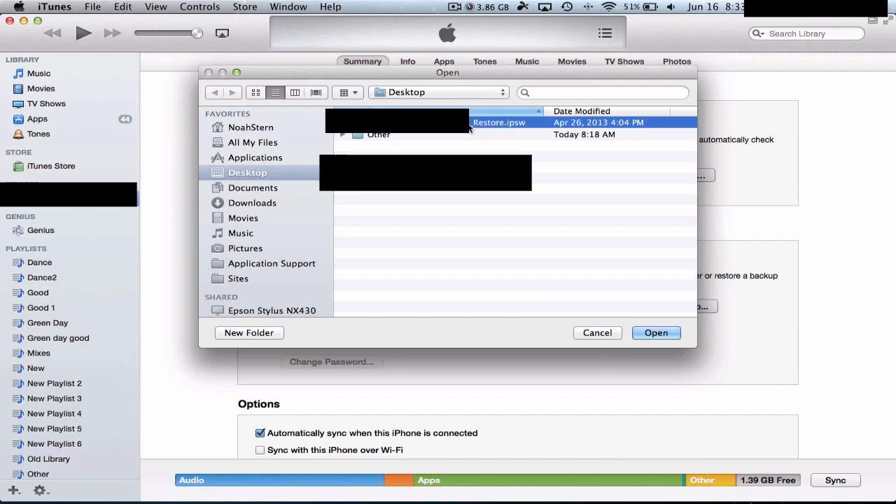
pyautogui.click(656, 332)
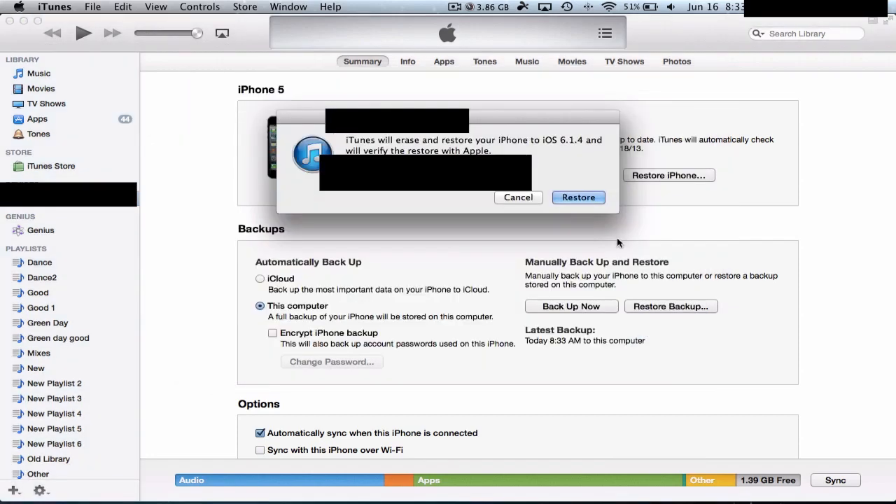
pyautogui.click(579, 196)
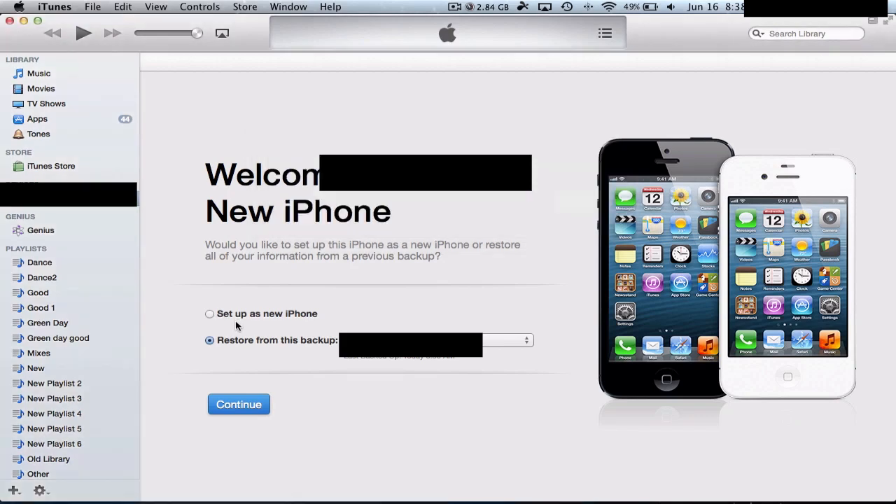
# Choose 'Set up as new iPhone', continue, and review the Summary page during sync
pyautogui.click(210, 314)
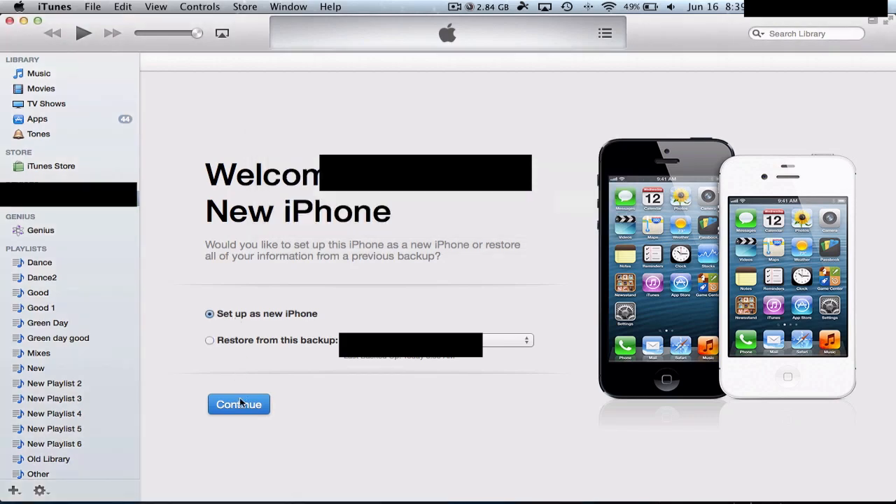
pyautogui.click(238, 404)
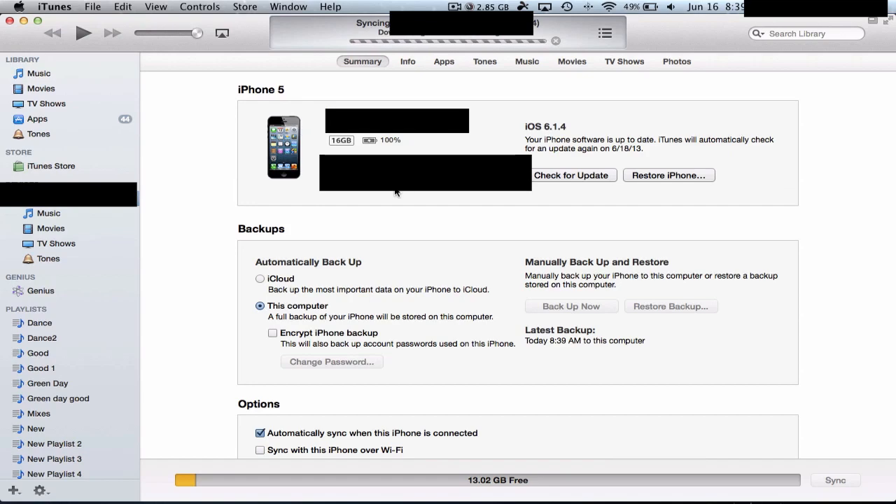
pyautogui.moveTo(575, 226)
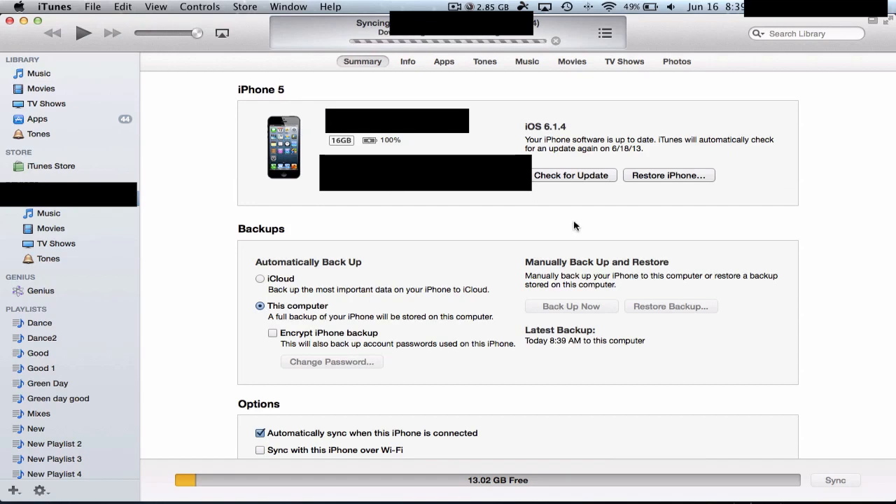
pyautogui.moveTo(514, 322)
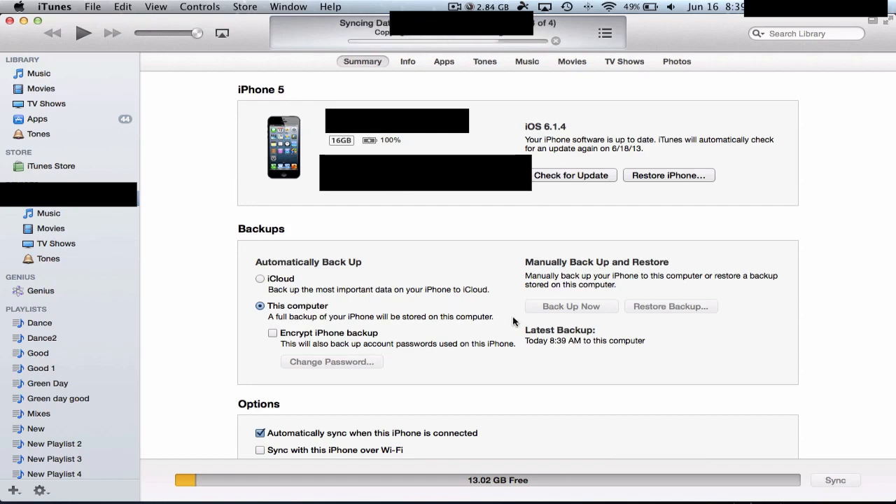
pyautogui.scroll(-3)
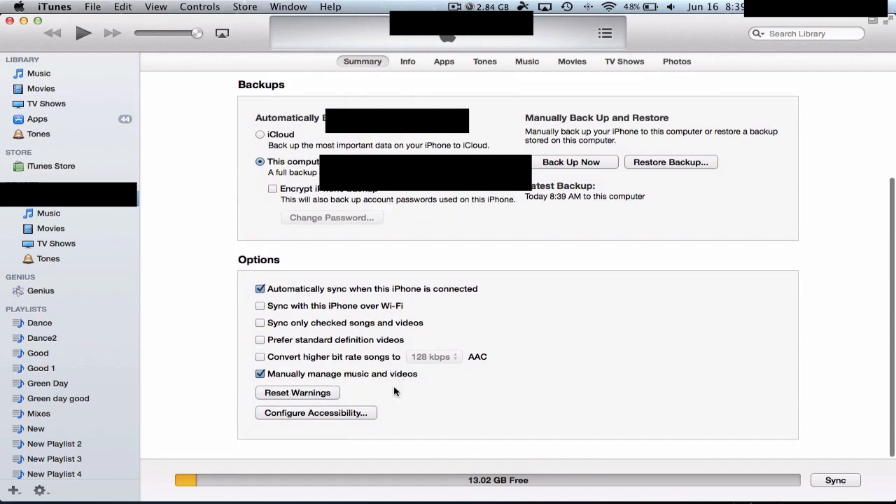
pyautogui.scroll(3)
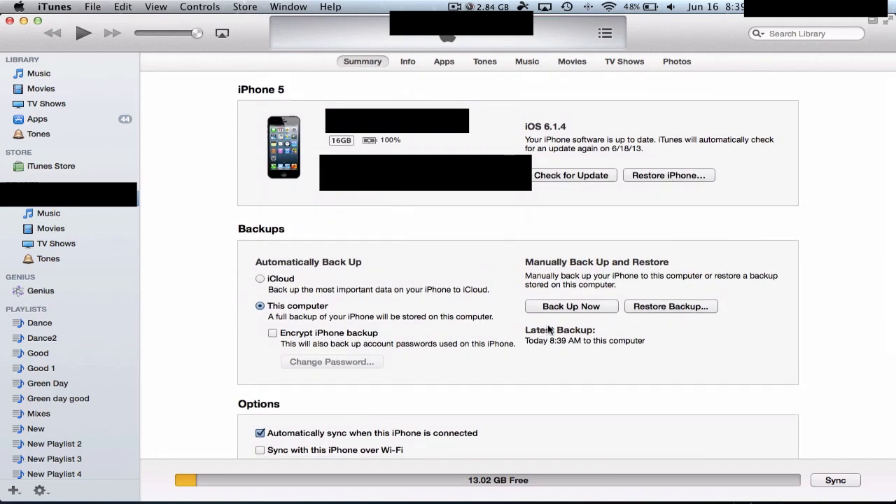